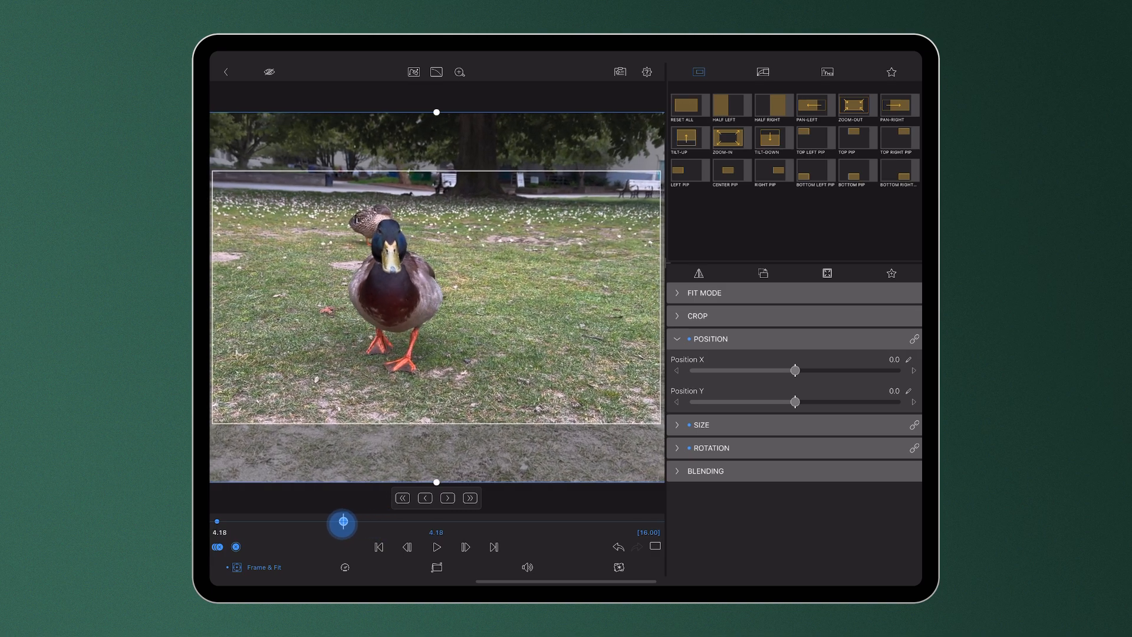
Step: Drag the position keyframe from about 4.18 to about 6.14
left_click_drag(342, 521, 339, 522)
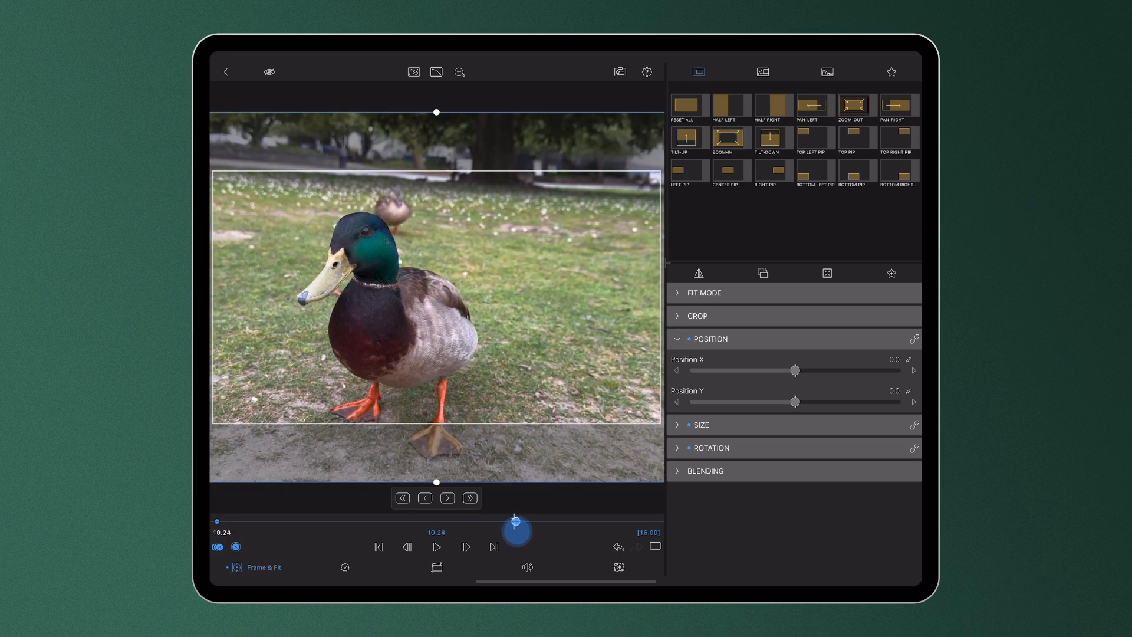
left_click_drag(514, 530, 523, 520)
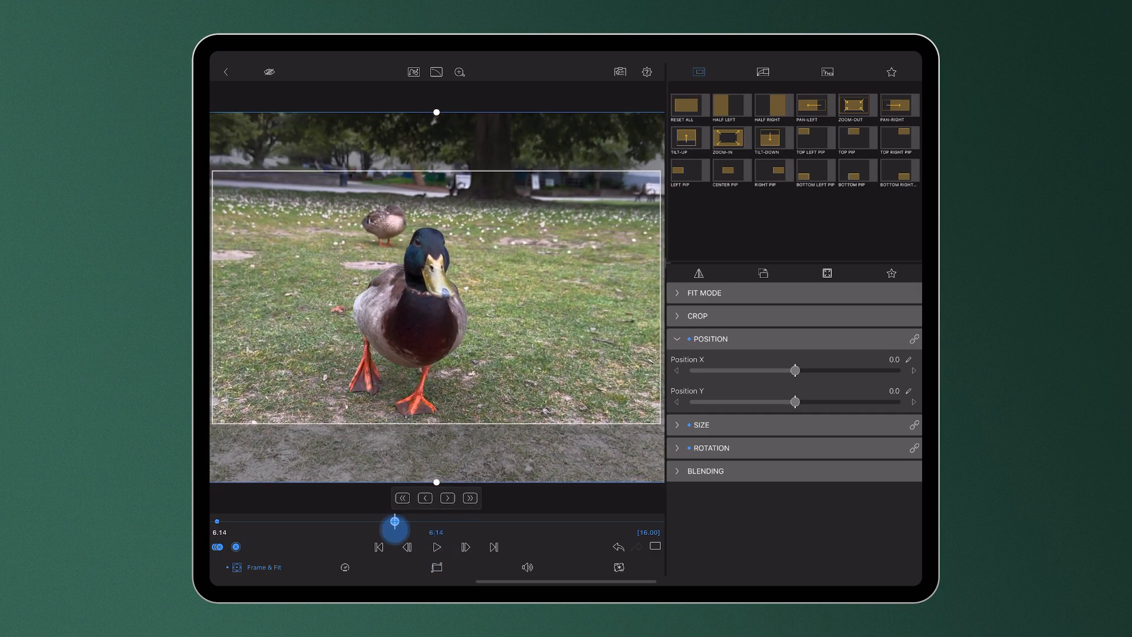
Step: Move the keyframe to about 5.26, then nudge it two frames earlier
left_click_drag(395, 521, 380, 521)
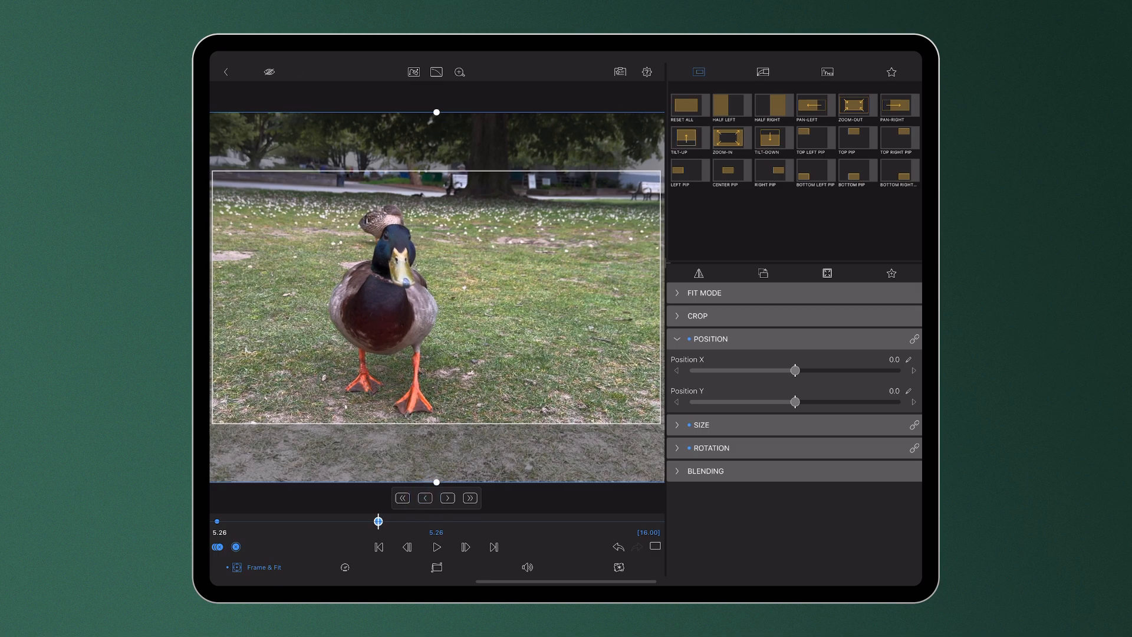
left_click(424, 497)
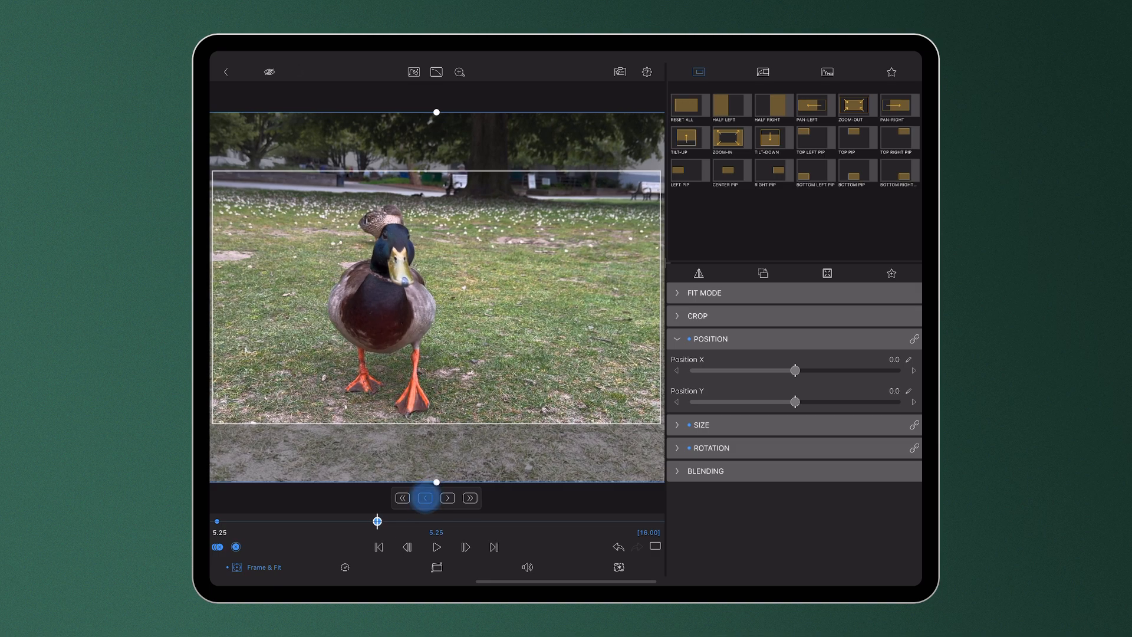
left_click(424, 498)
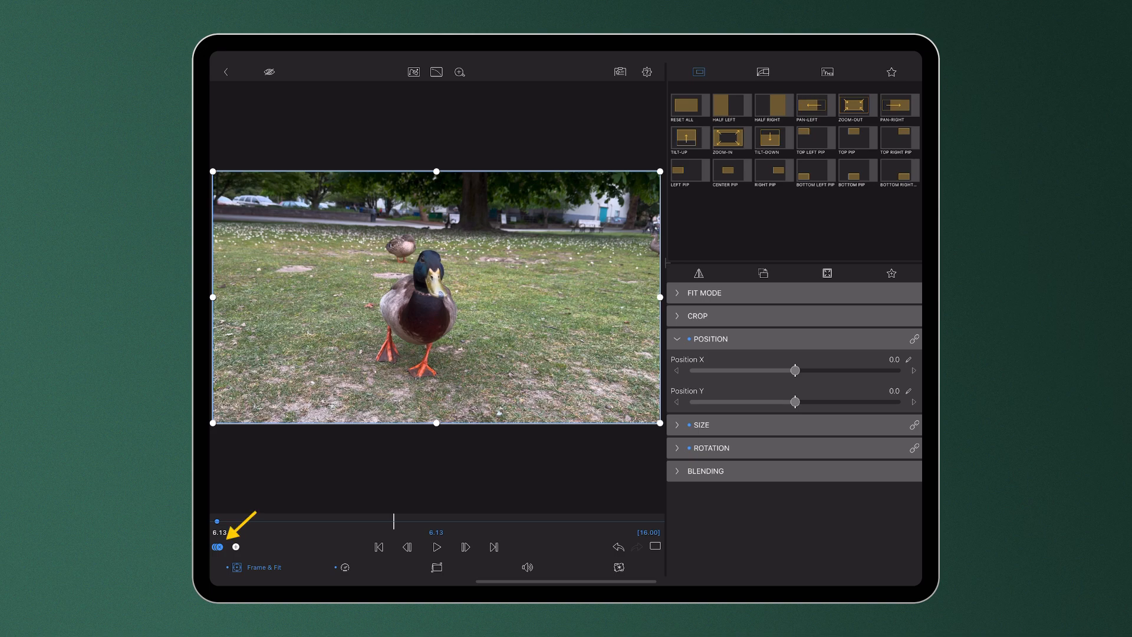
Step: Delete all keyframes from the duck clip and bring up Speed & Reverse
left_click(217, 546)
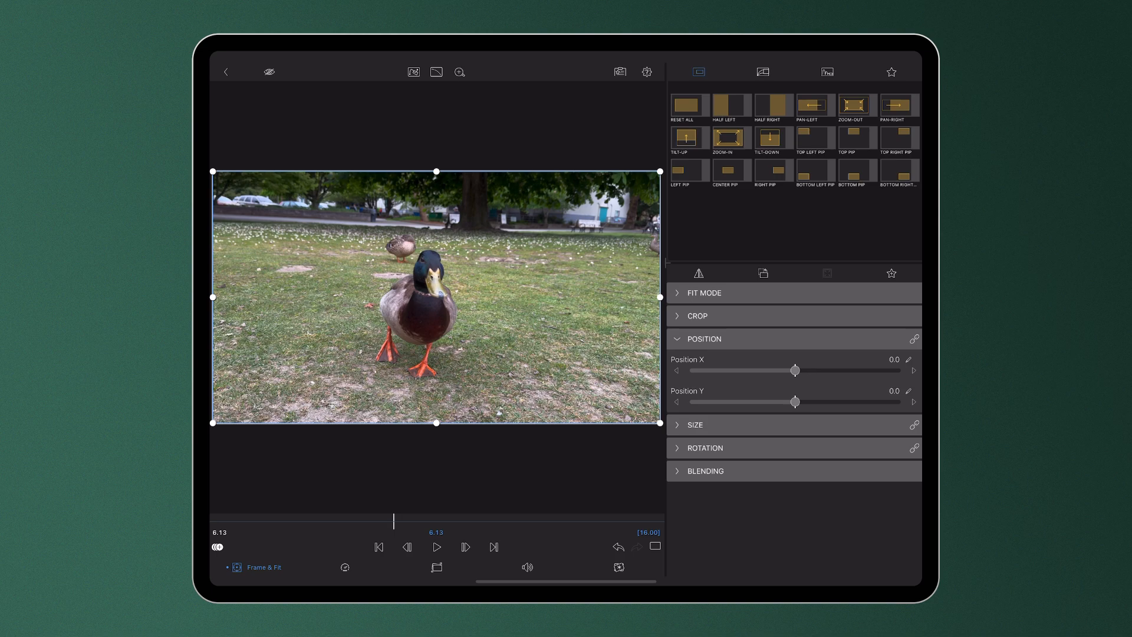
left_click(350, 566)
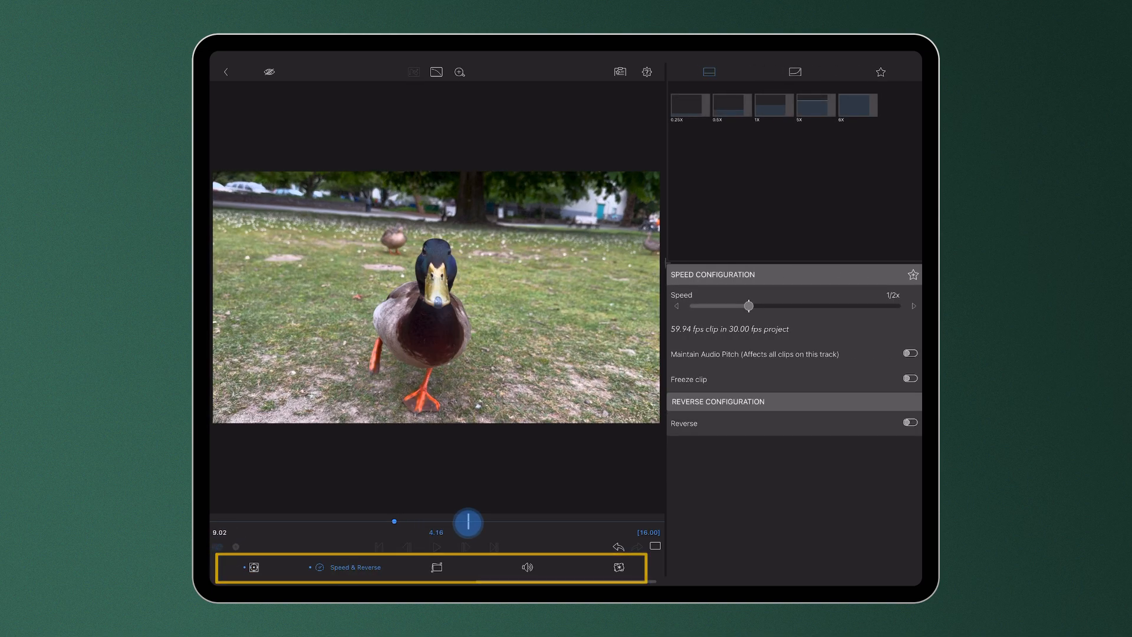
Step: Raise the speed to about 1.1x and show the speed-ramp presets
left_click_drag(749, 305, 847, 306)
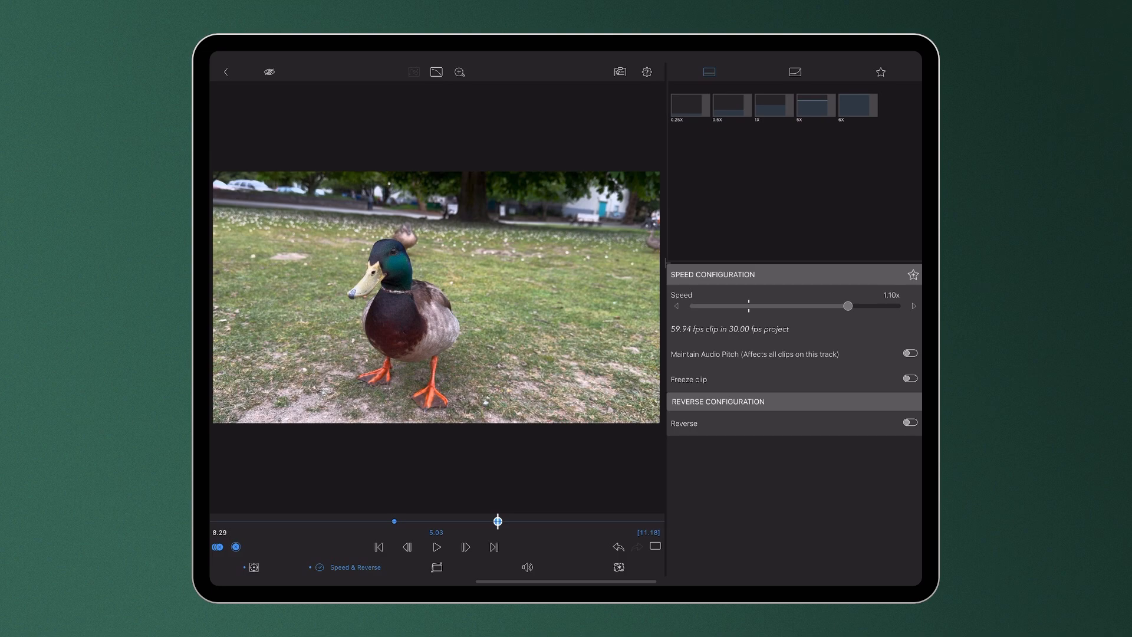
left_click(794, 71)
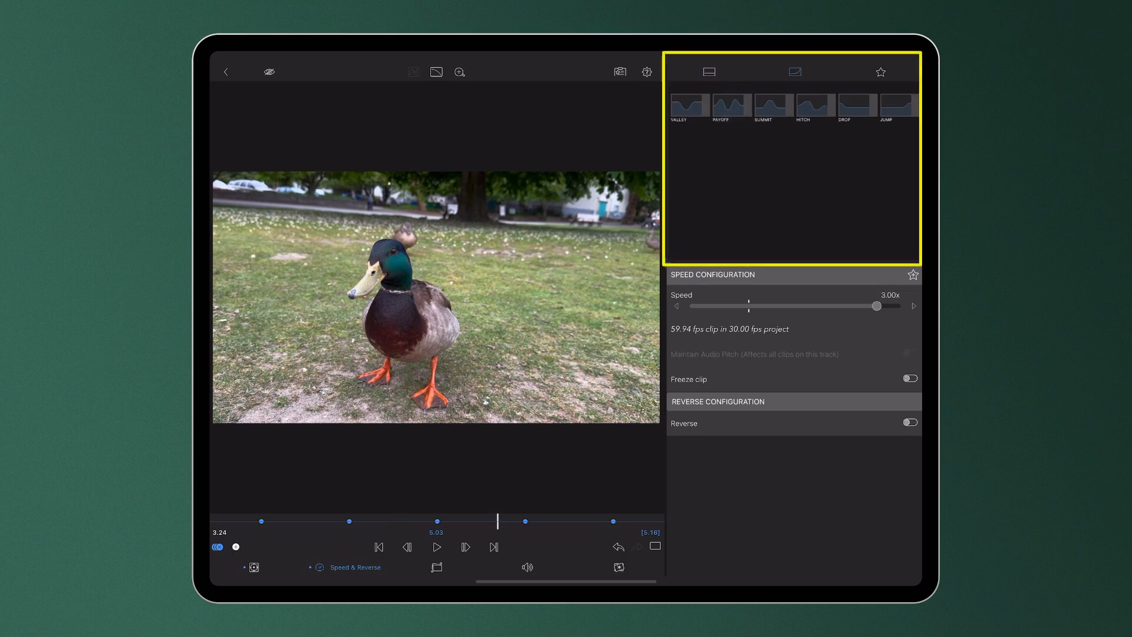
Step: Lower the ramp keyframe speed to 1.50x, then to 0.55x
left_click_drag(877, 306, 858, 306)
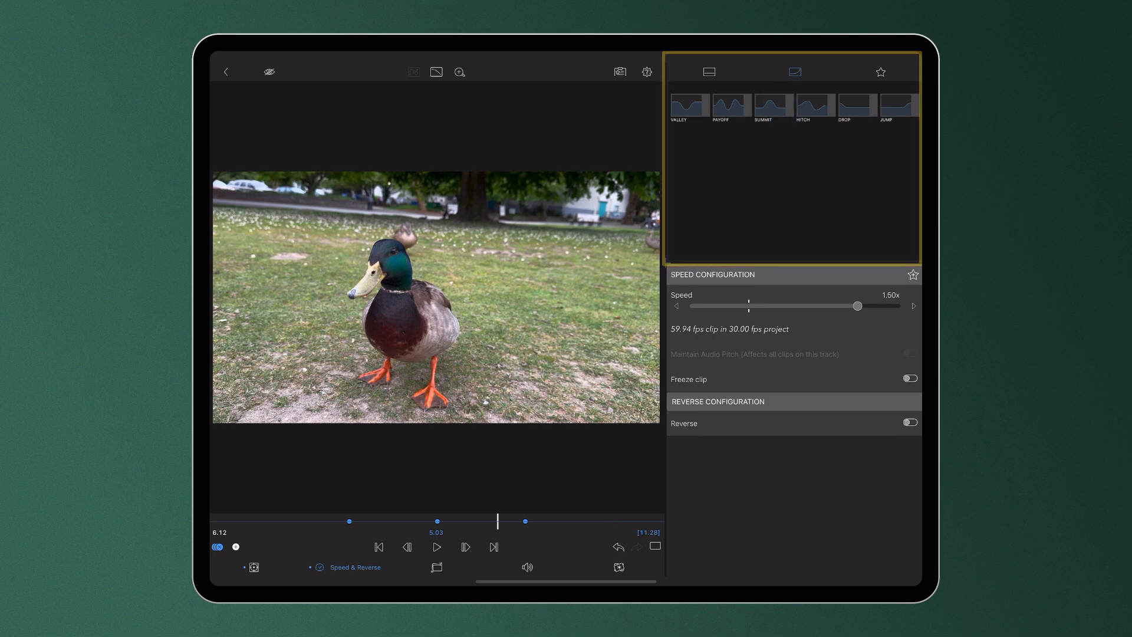
left_click_drag(858, 306, 756, 306)
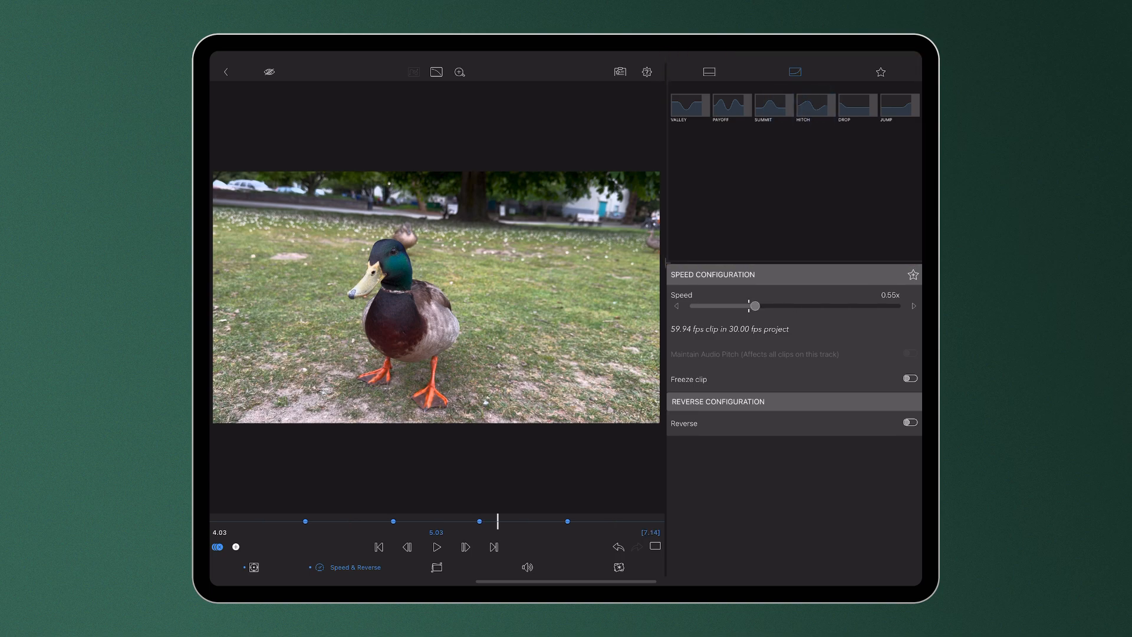